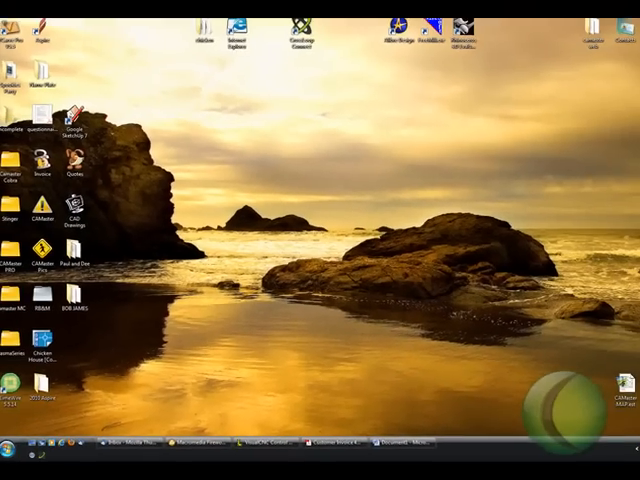
# - Open Computer from the Start menu to list the drives
pyautogui.click(12, 453)
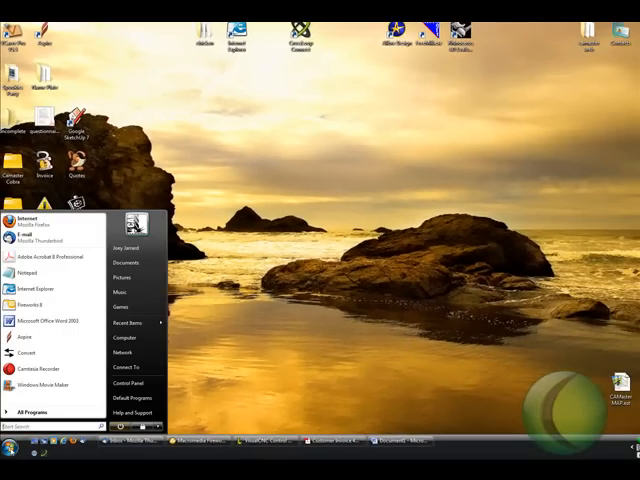
pyautogui.moveTo(160, 330)
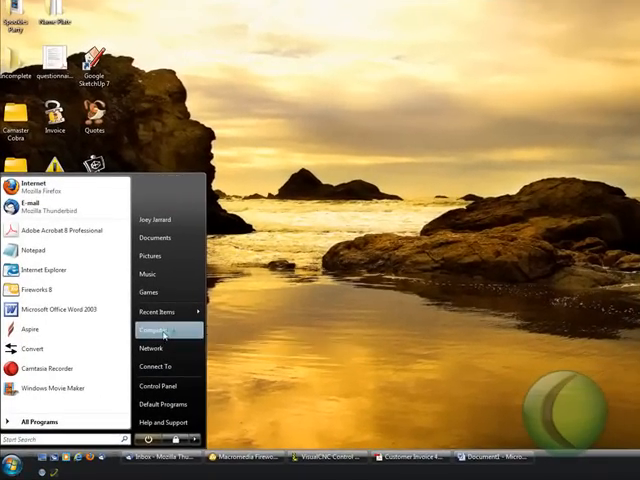
pyautogui.click(155, 330)
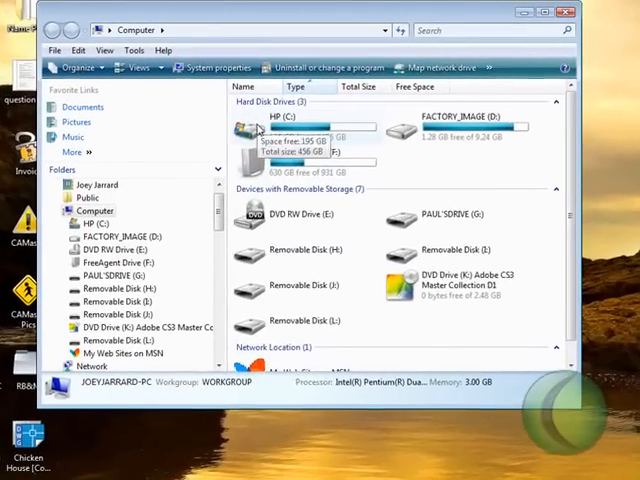
# - Open wincnc.ini in Notepad from the C:\WinCnc folder
pyautogui.doubleClick(258, 130)
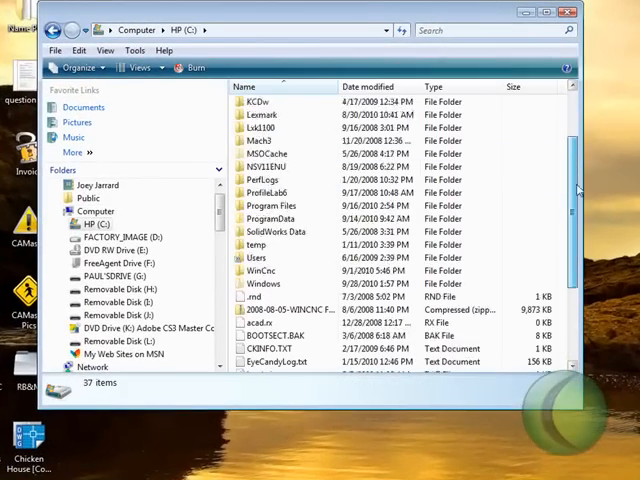
pyautogui.doubleClick(261, 271)
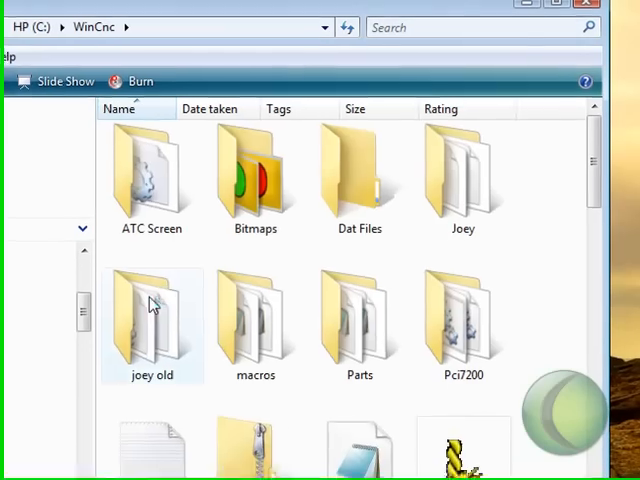
pyautogui.scroll(-3)
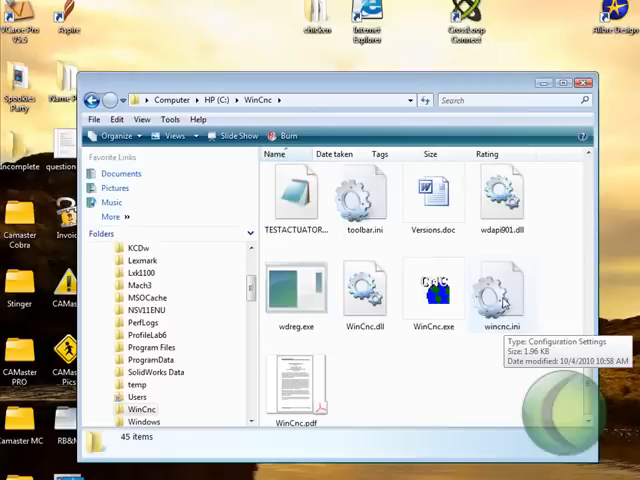
pyautogui.doubleClick(510, 290)
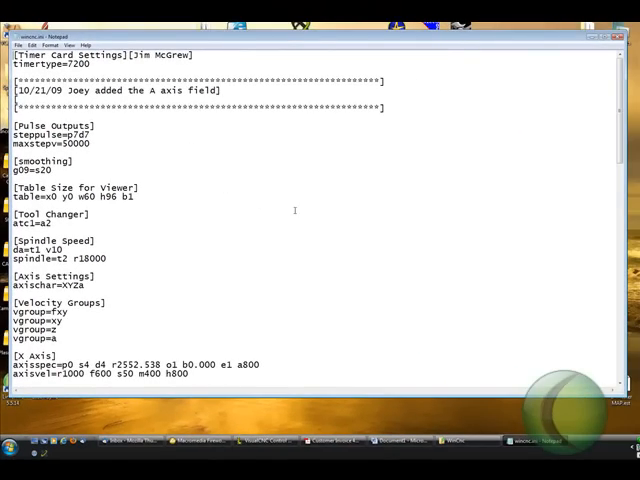
# - Scroll to the [Soft Limits] section showing lobound z-0.030
pyautogui.scroll(-3)
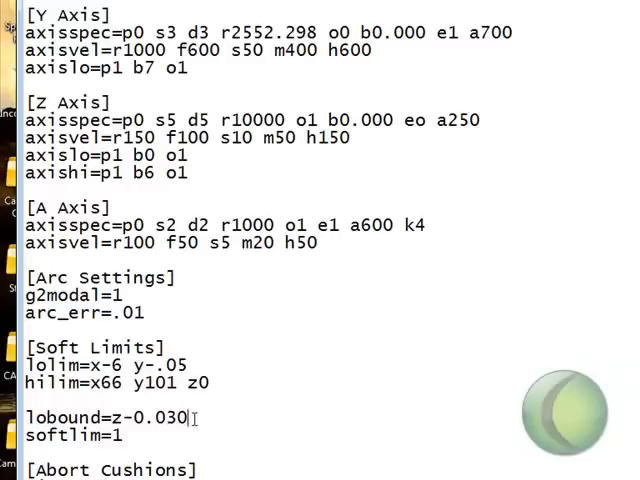
# - Replace the lobound Z digits 030 with 100, making it z-0.100
pyautogui.press('BackSpace')
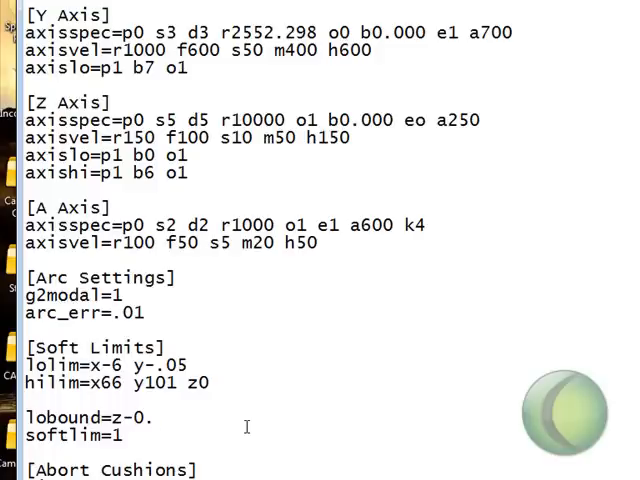
pyautogui.write('100')
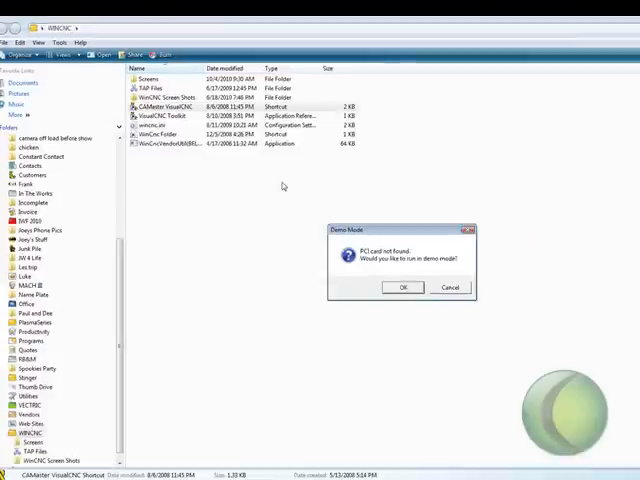
# - Accept the Demo Mode prompt so VisualCNC runs without a PCI card
pyautogui.click(404, 287)
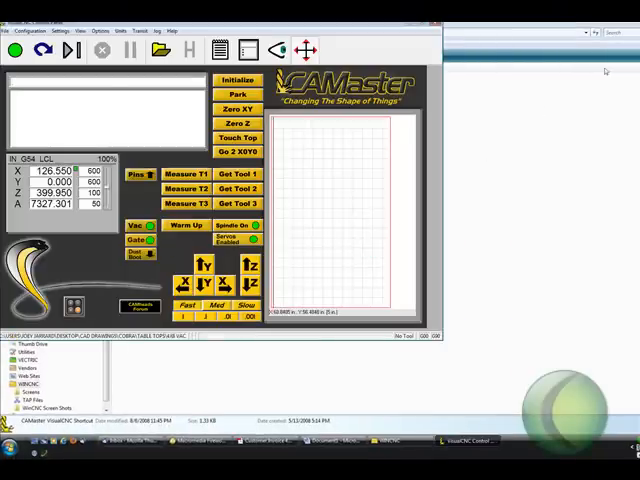